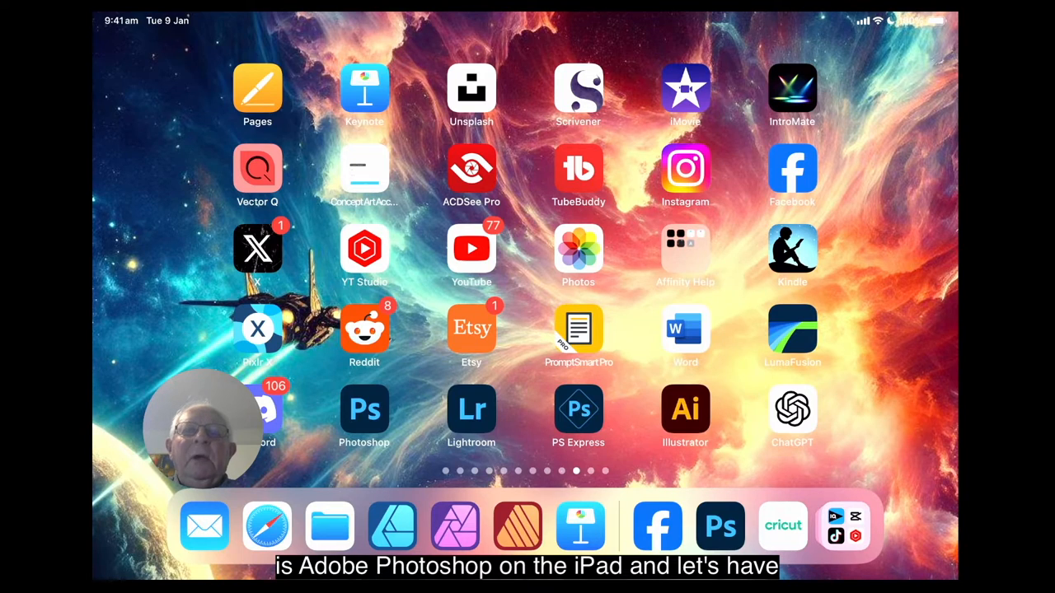
# Launch Photoshop and open the 'Photoshop on the iPad UI Tour' tutorial from Learn
pyautogui.click(720, 526)
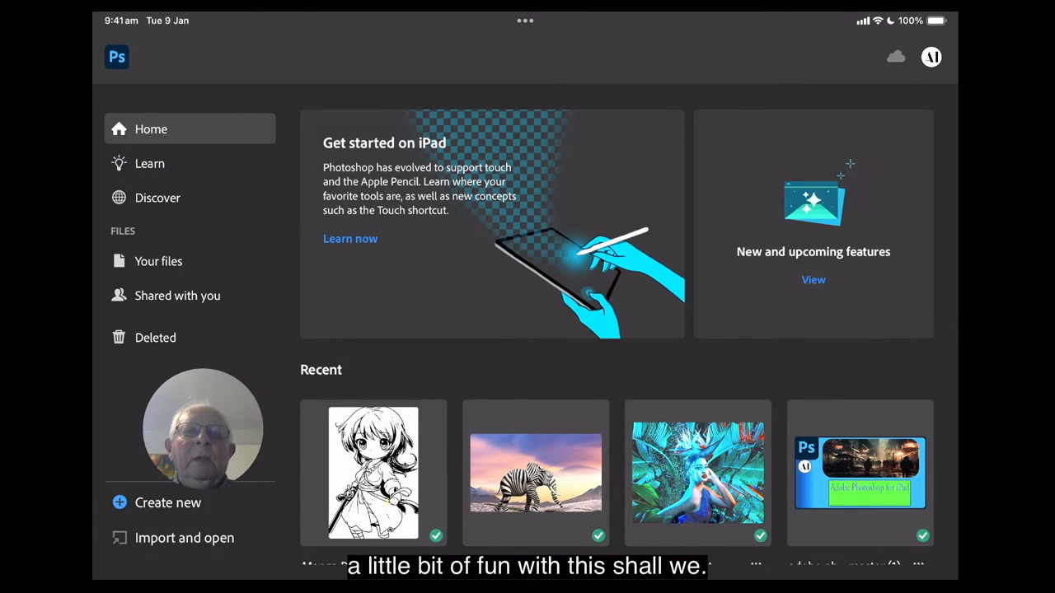
pyautogui.click(150, 163)
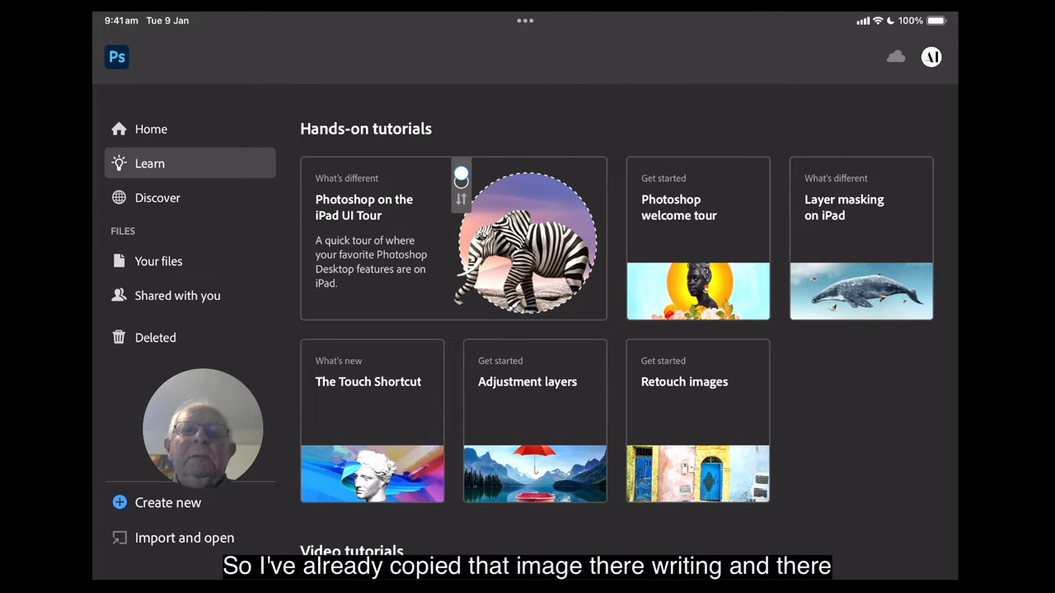
pyautogui.click(453, 239)
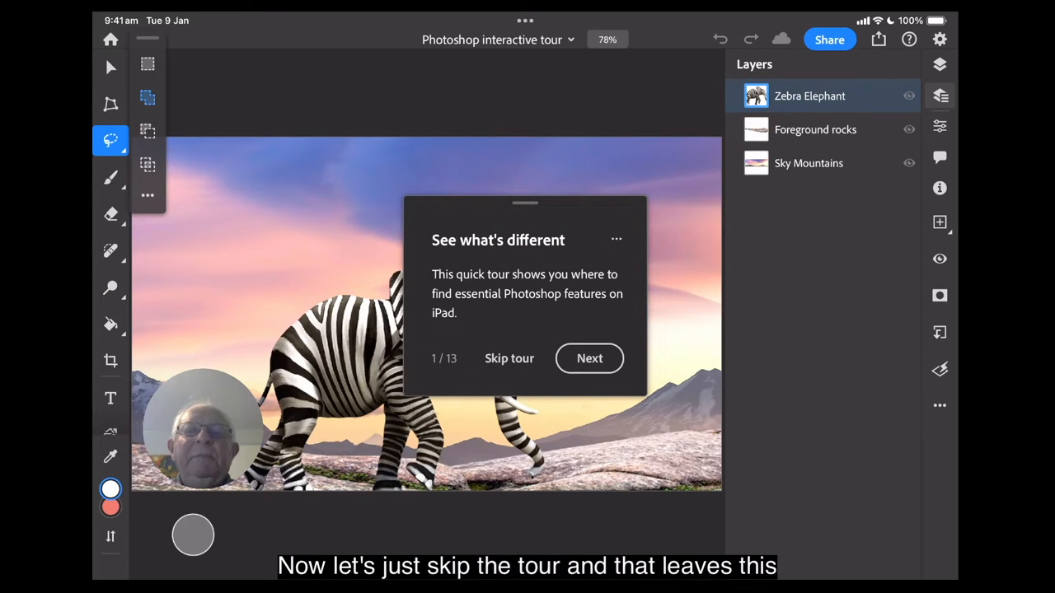
# Skip the guided tour and lasso a loose selection around the zebra elephant
pyautogui.click(509, 357)
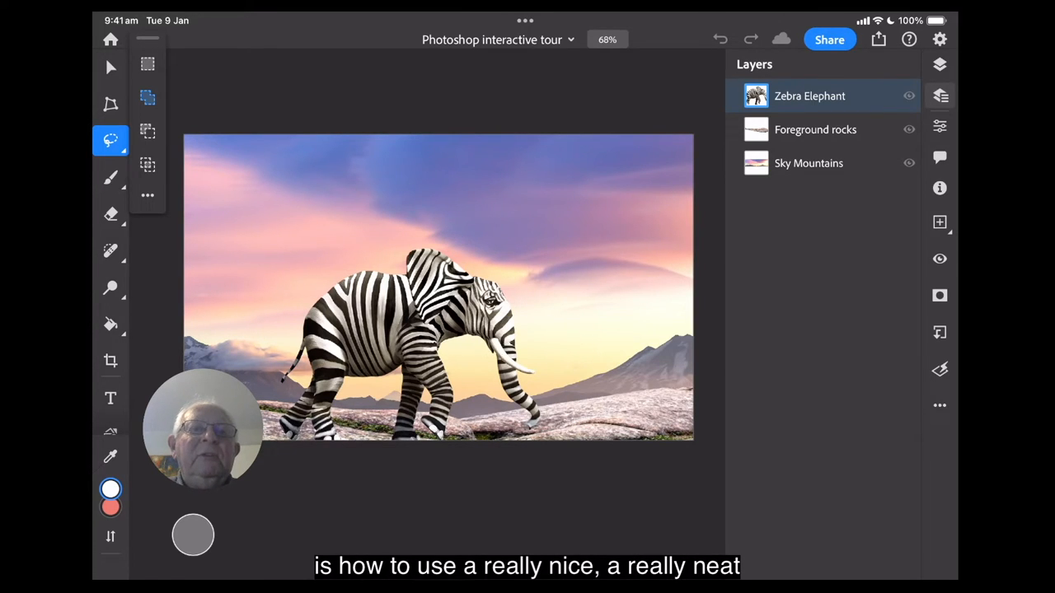
pyautogui.click(110, 140)
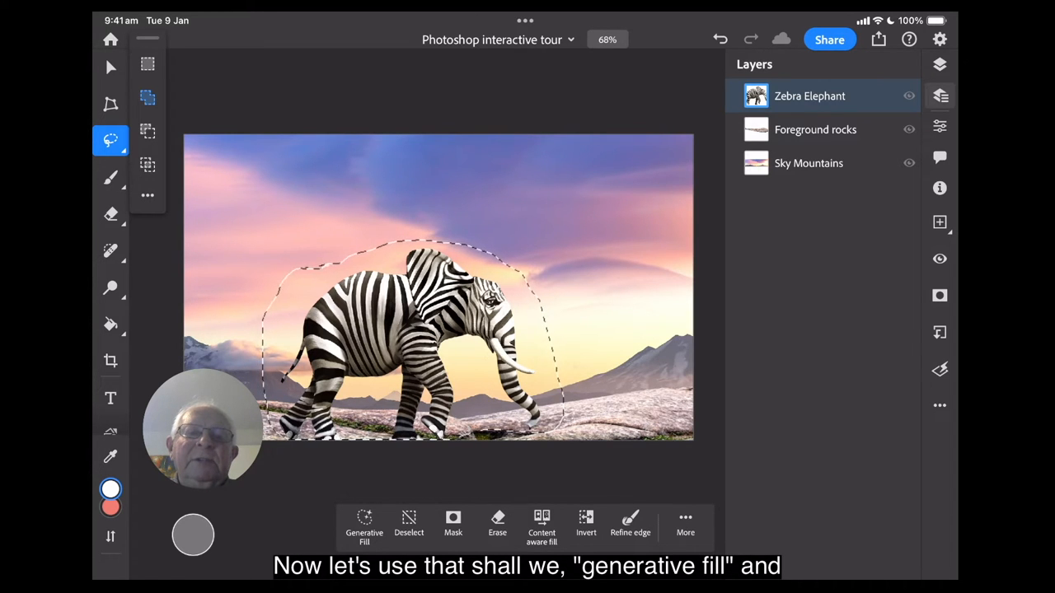
# Generate a 'Meadow flowers' fill over the selected zebra elephant area
pyautogui.click(363, 524)
pyautogui.write('Meadow flowers')
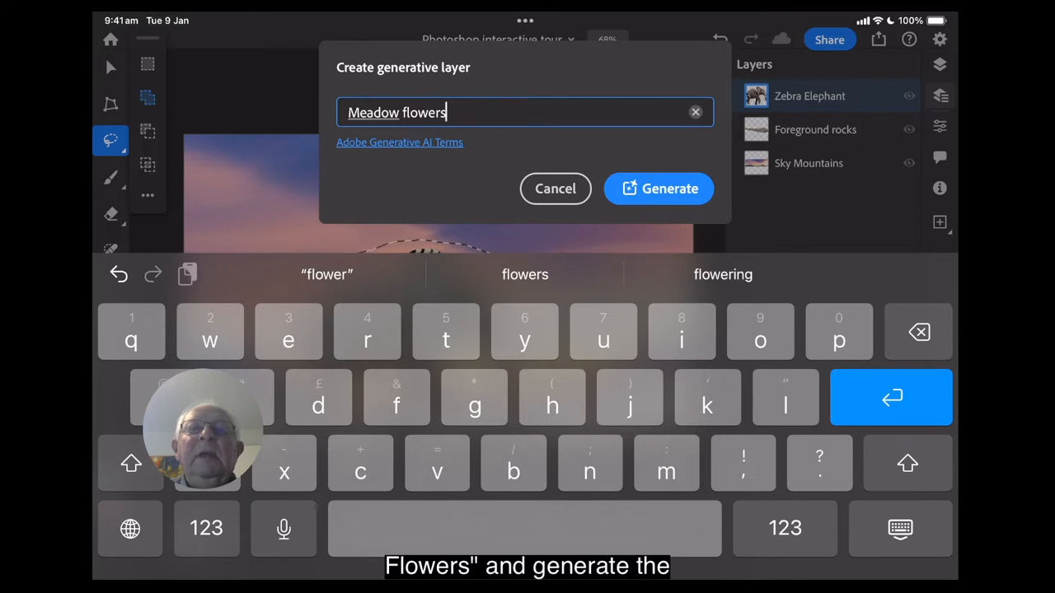
pyautogui.click(658, 188)
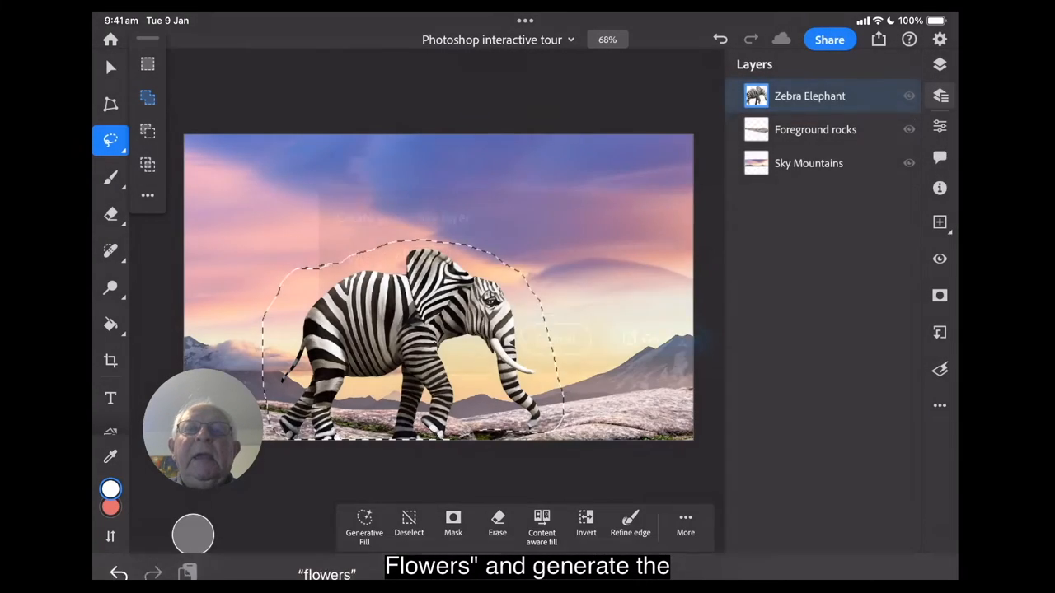
pyautogui.click(363, 524)
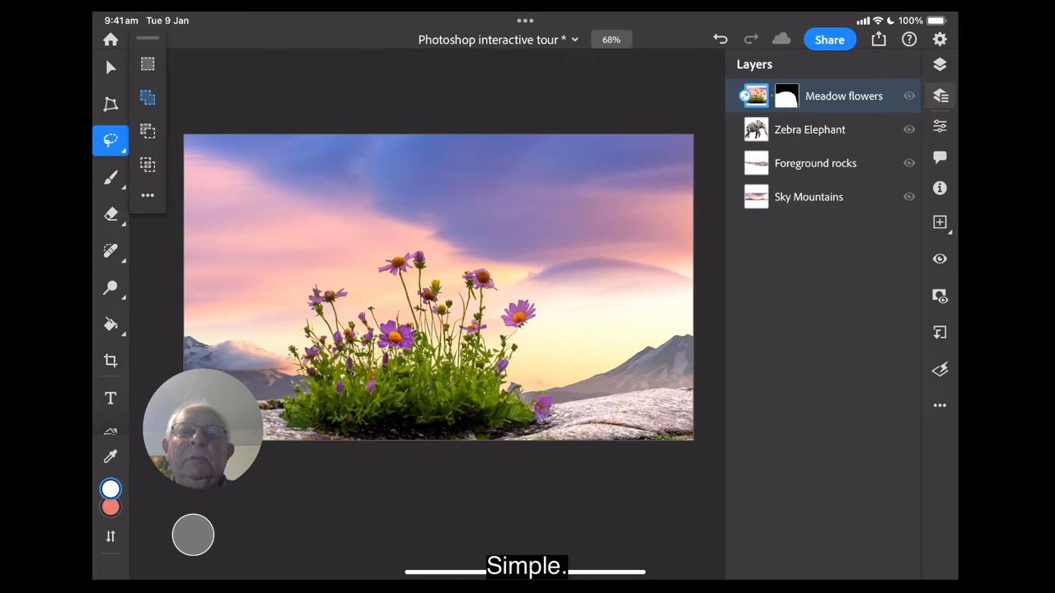
# Drag the Meadow flowers layer below the Foreground rocks layer
pyautogui.moveTo(844, 95); pyautogui.dragTo(844, 118)
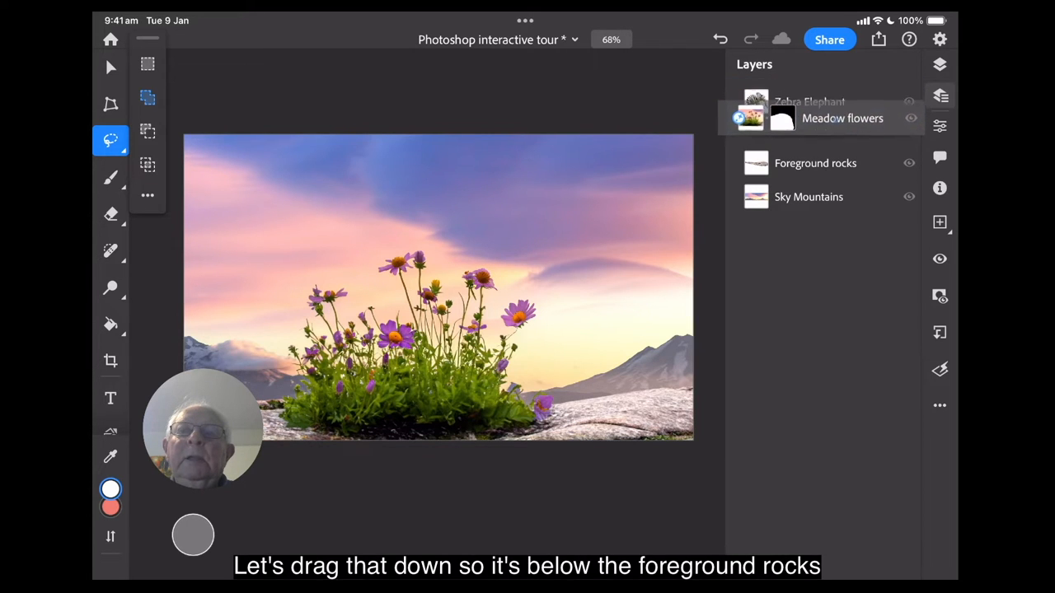
pyautogui.moveTo(842, 118); pyautogui.dragTo(842, 173)
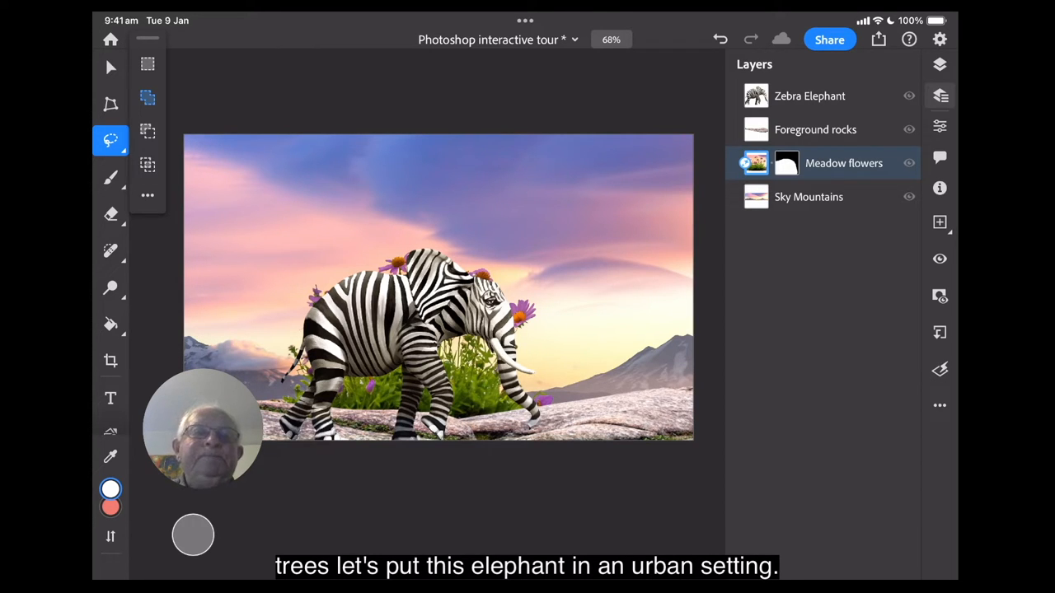
# Drag a selection covering the entire canvas
pyautogui.click(110, 140)
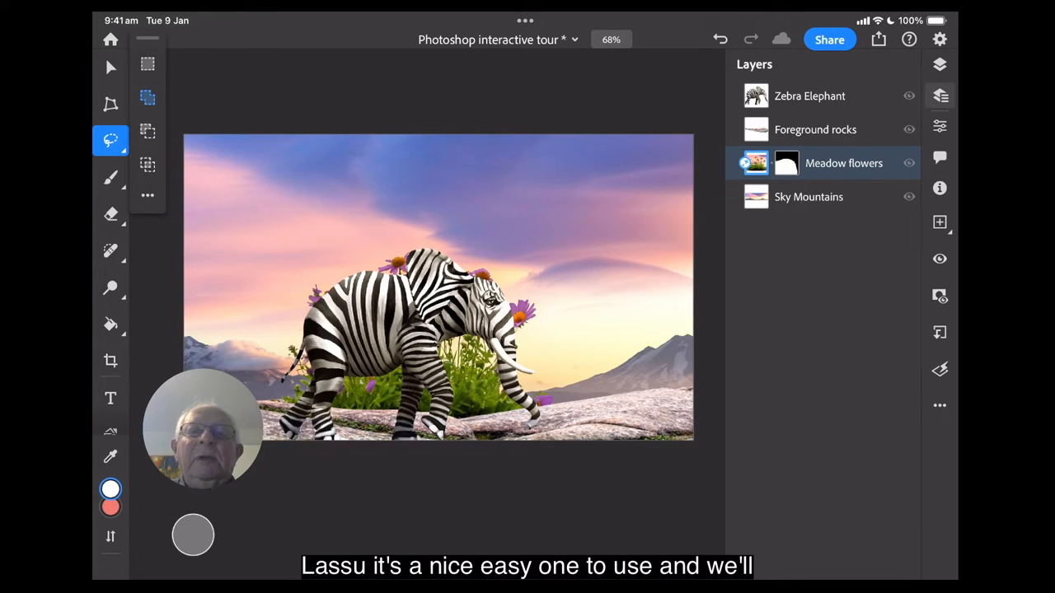
pyautogui.moveTo(186, 136); pyautogui.dragTo(297, 165)
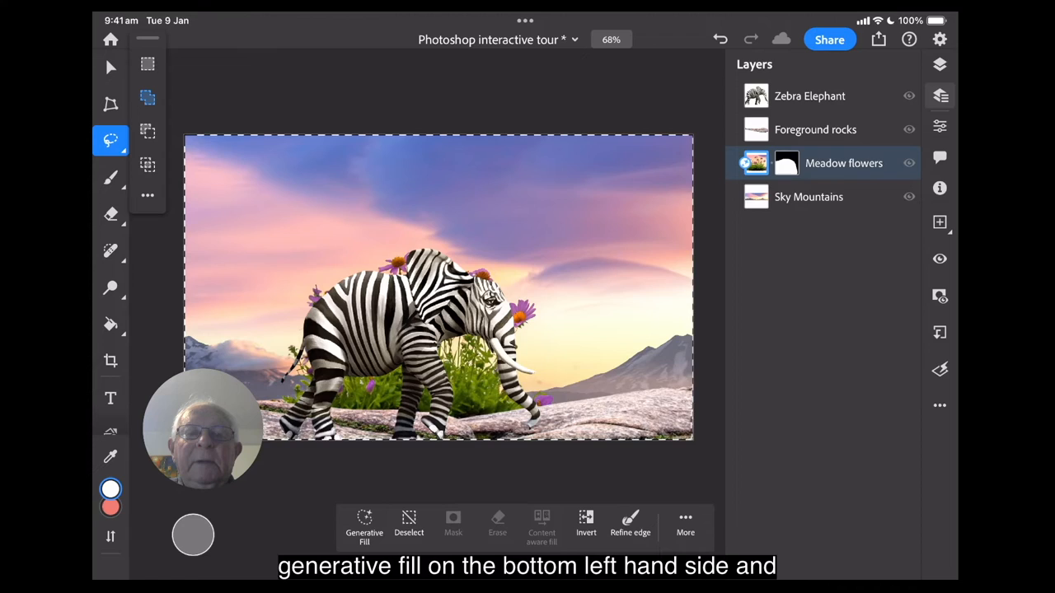
# Generate a 'Red brick wall' fill across the whole selected canvas
pyautogui.click(363, 523)
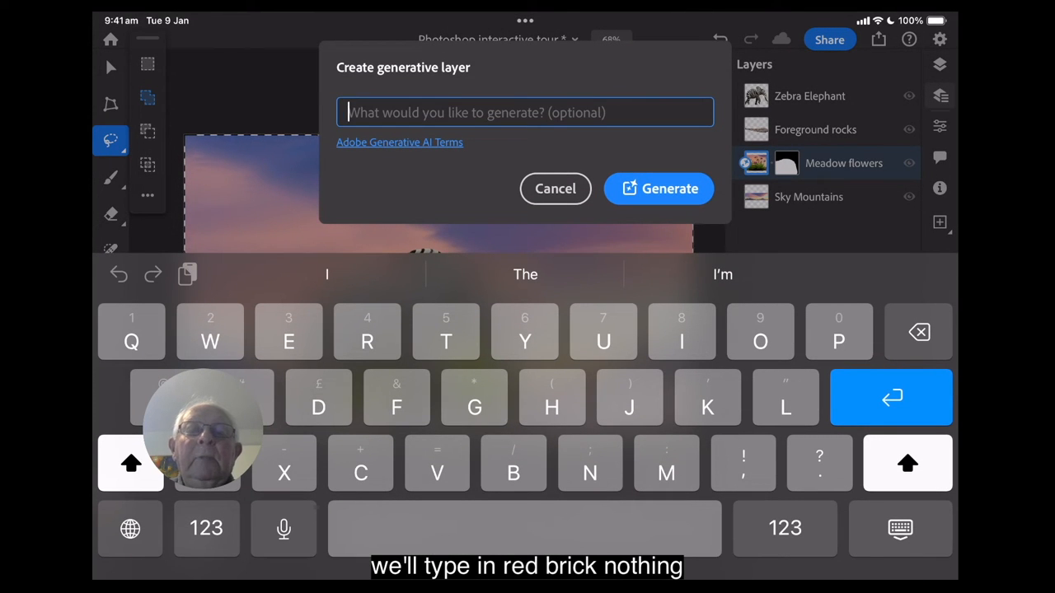
pyautogui.write('R')
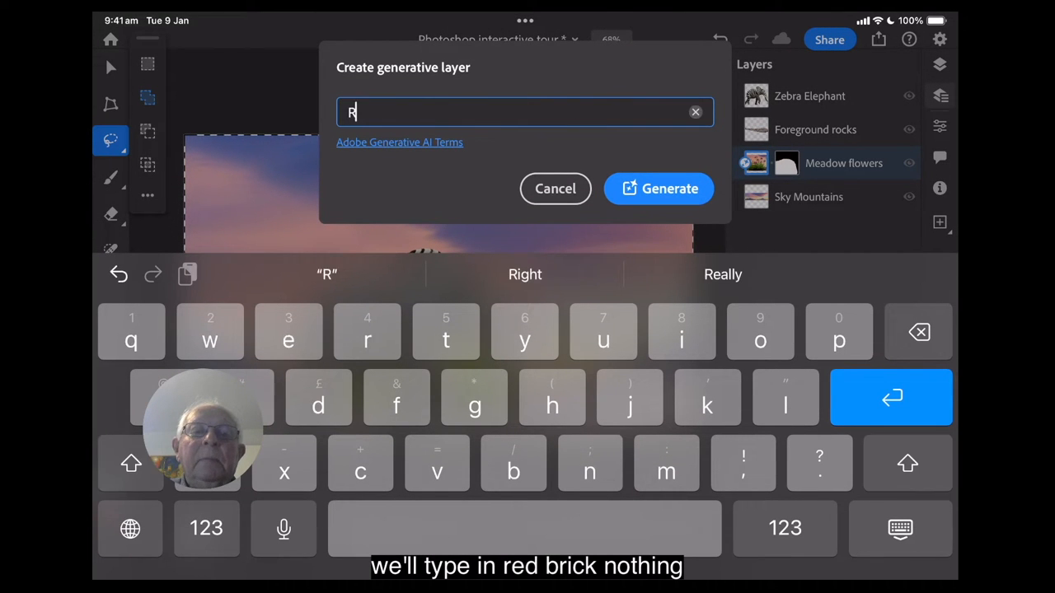
pyautogui.write('ed br')
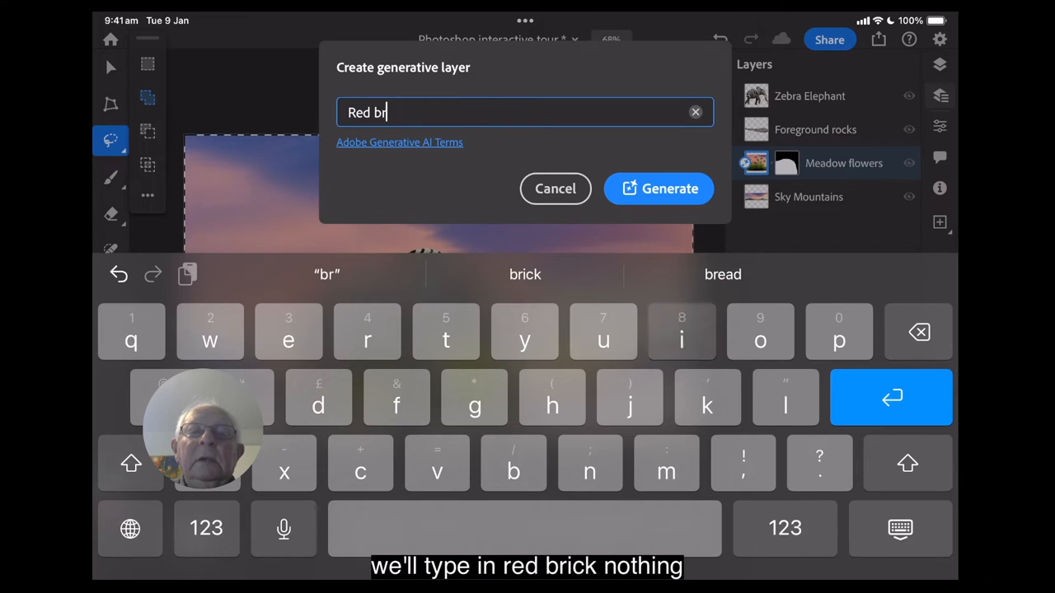
pyautogui.click(525, 275)
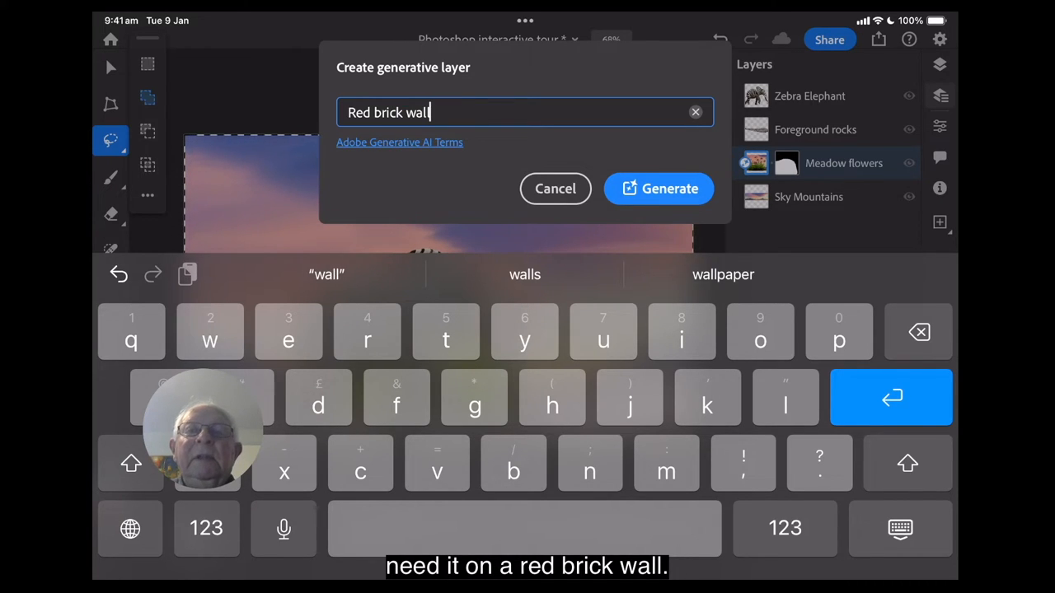
pyautogui.click(659, 189)
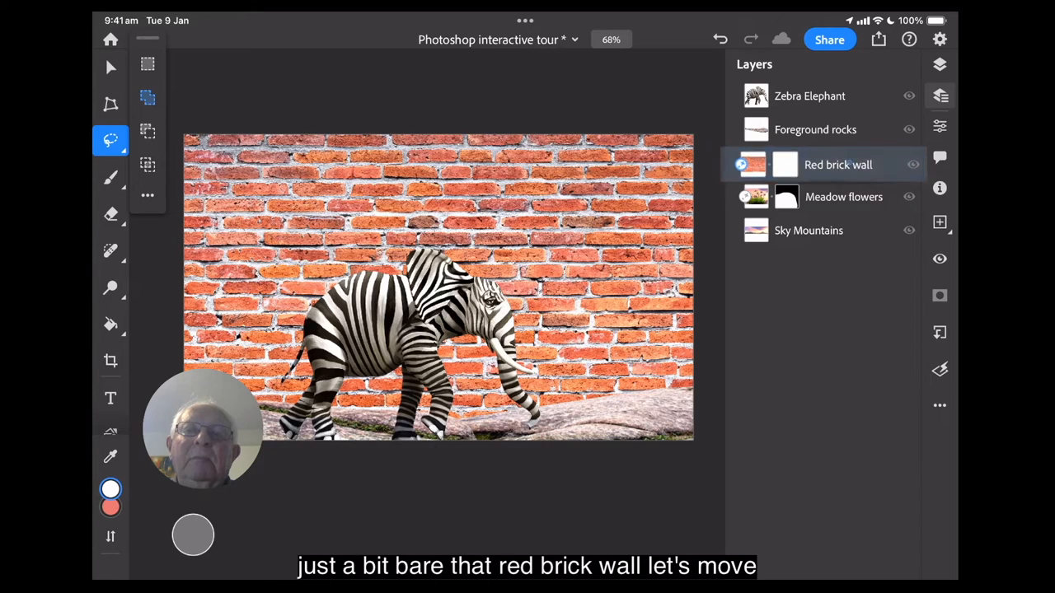
# Move the Red brick wall layer beneath Meadow flowers and bring up the selection tools
pyautogui.moveTo(837, 164); pyautogui.dragTo(837, 197)
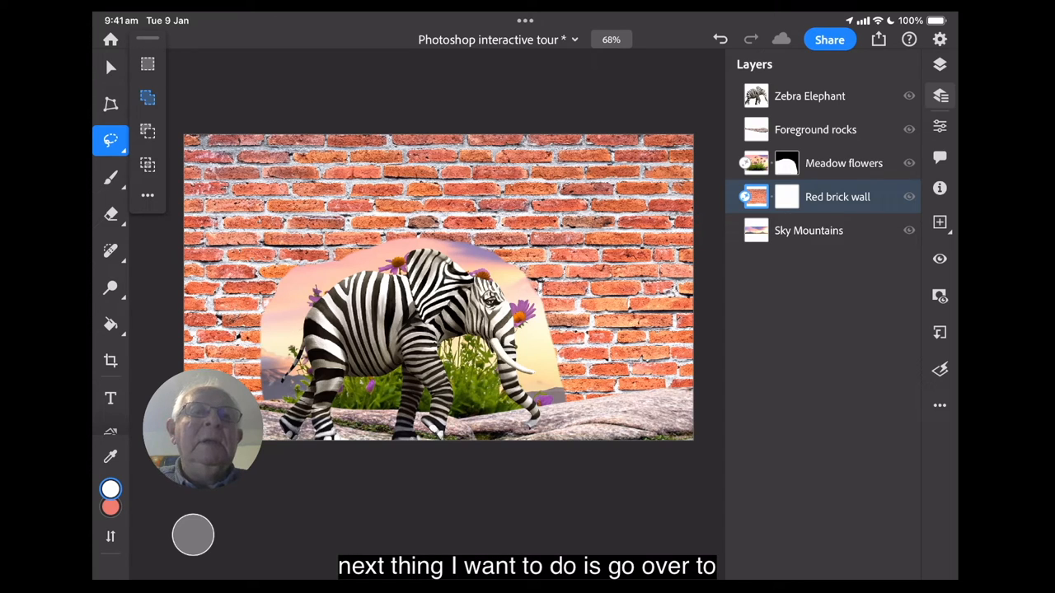
pyautogui.click(110, 140)
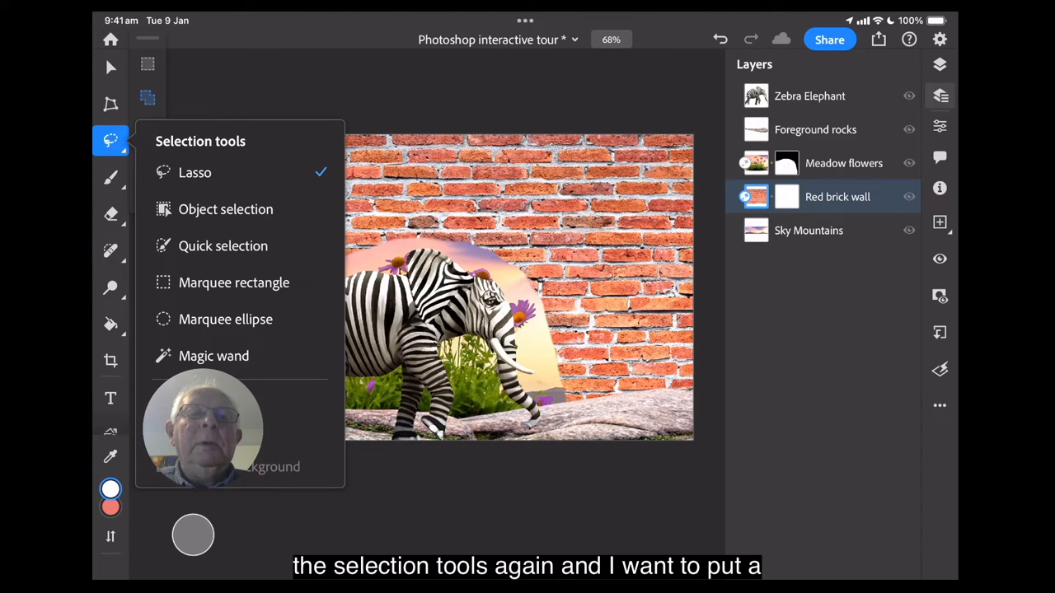
# Make a rectangular selection and generate a 'Round vault door' fill in it
pyautogui.click(233, 282)
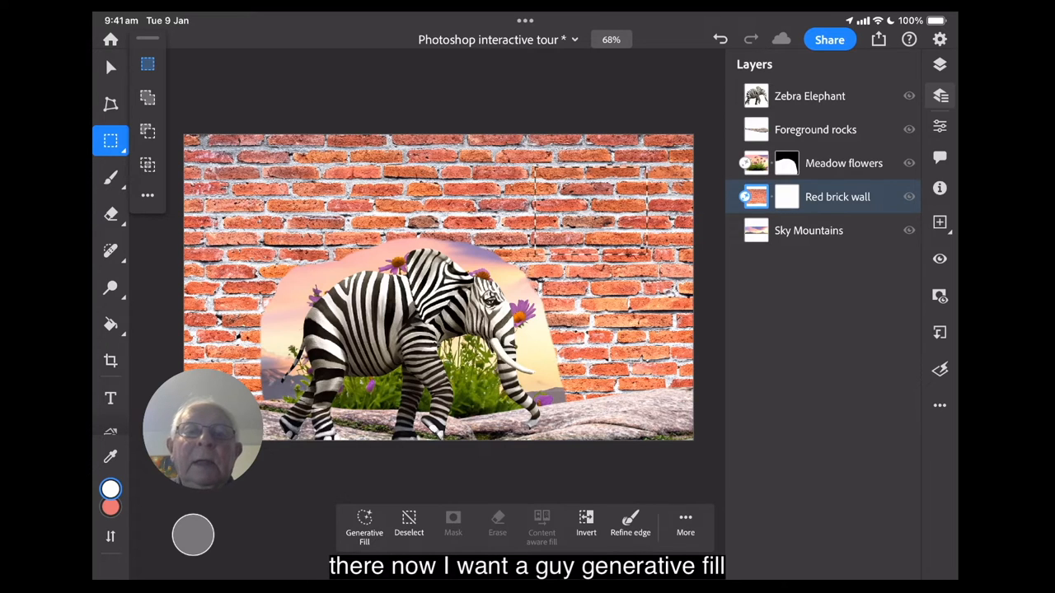
pyautogui.click(363, 524)
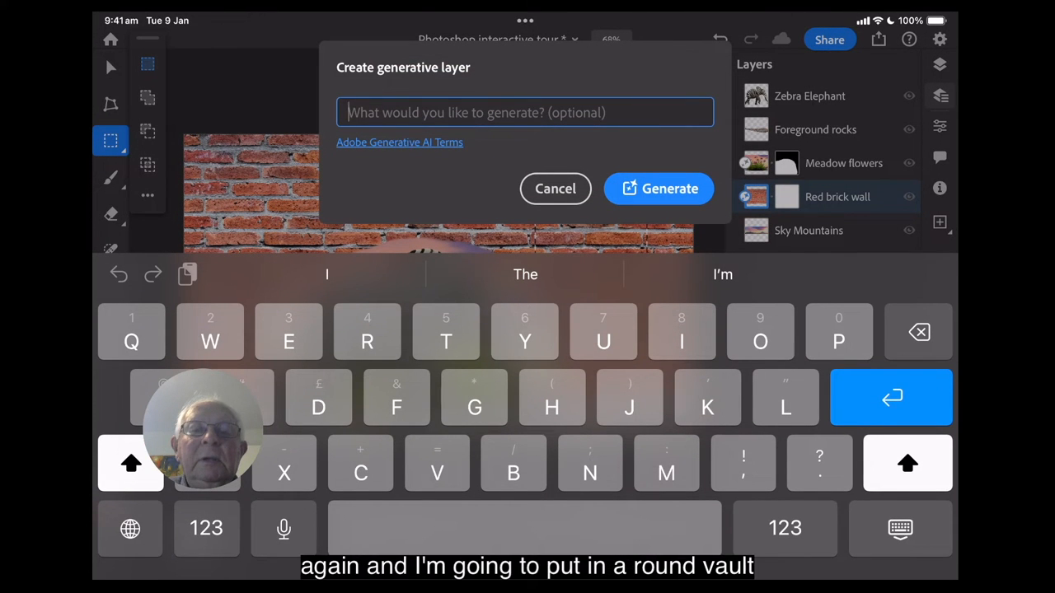
pyautogui.write('Rou')
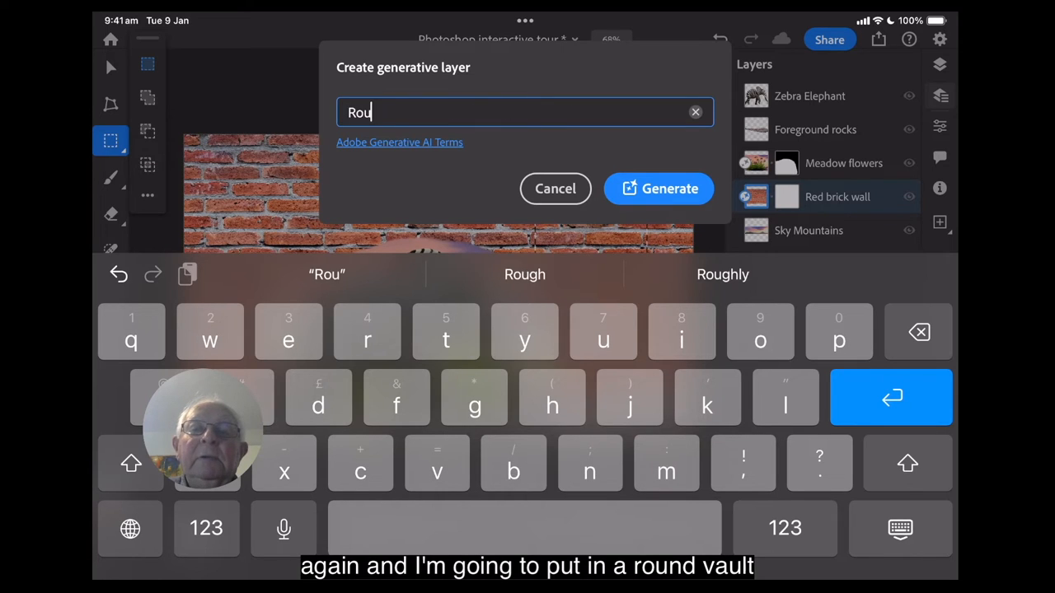
pyautogui.write('nd')
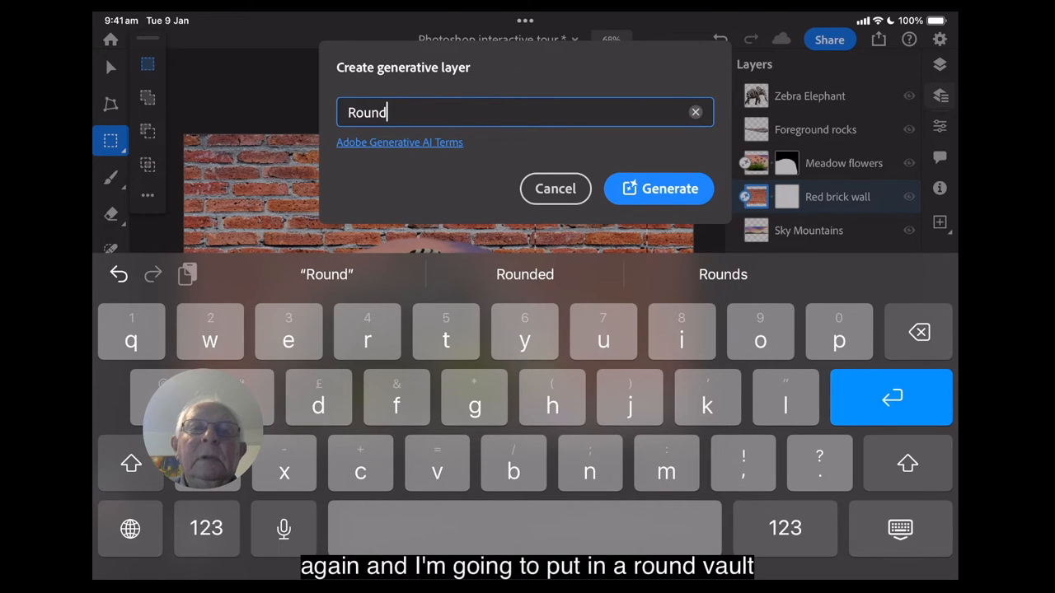
pyautogui.write('va')
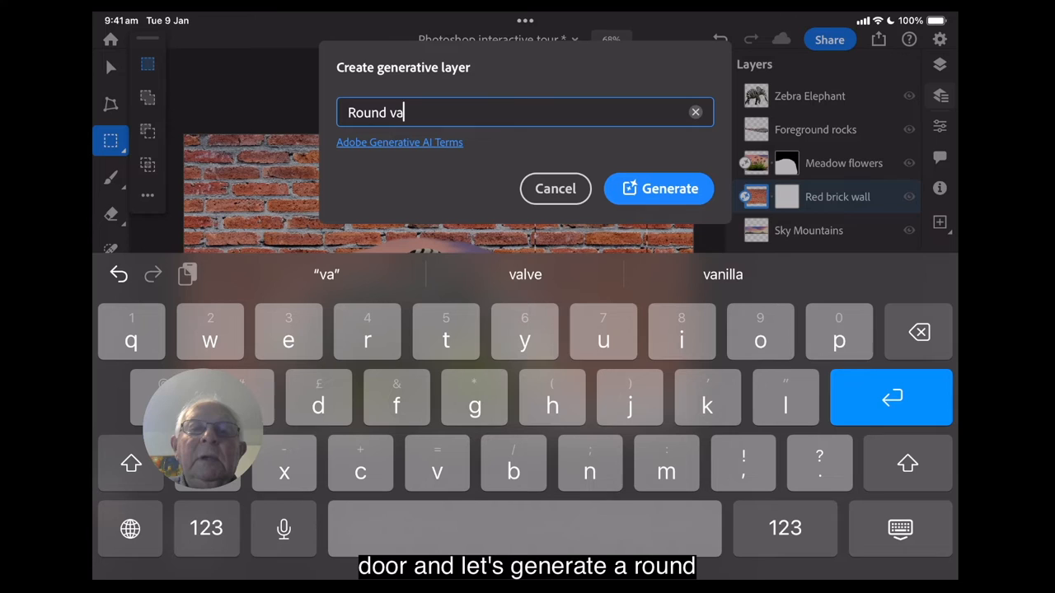
pyautogui.write('ult')
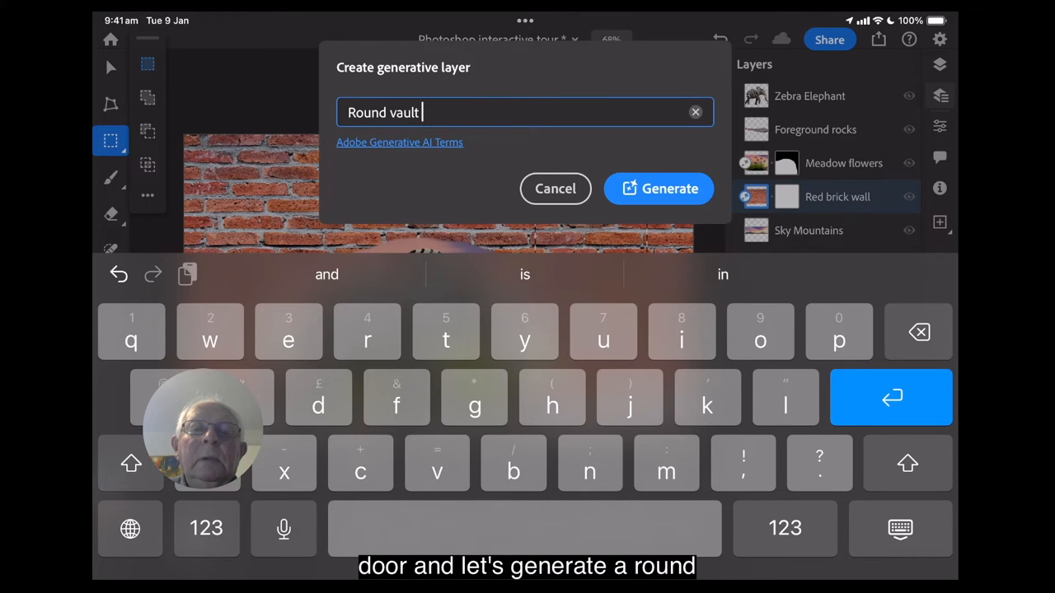
pyautogui.write('door')
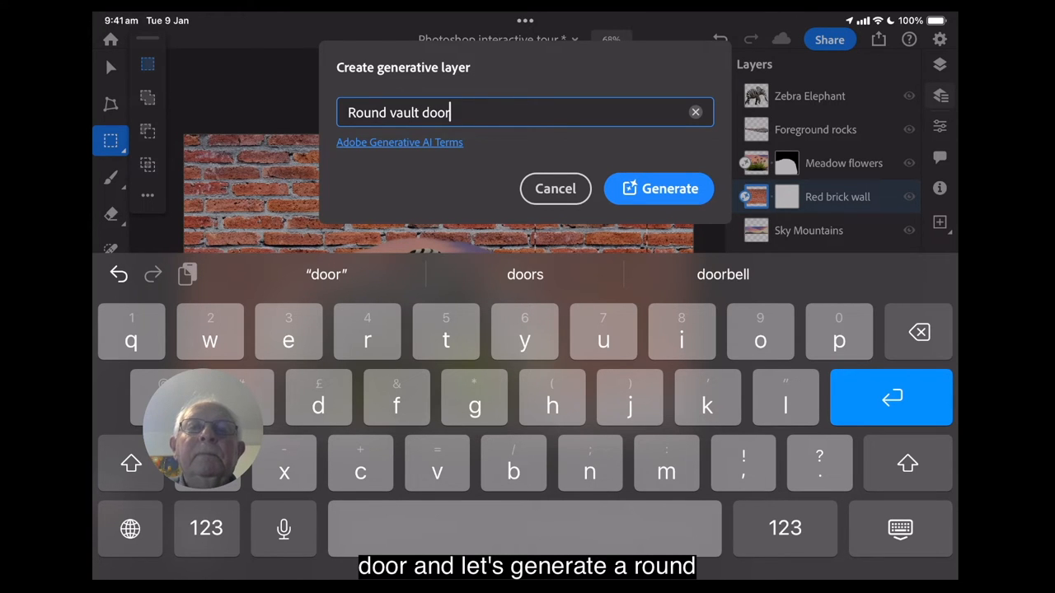
pyautogui.click(659, 188)
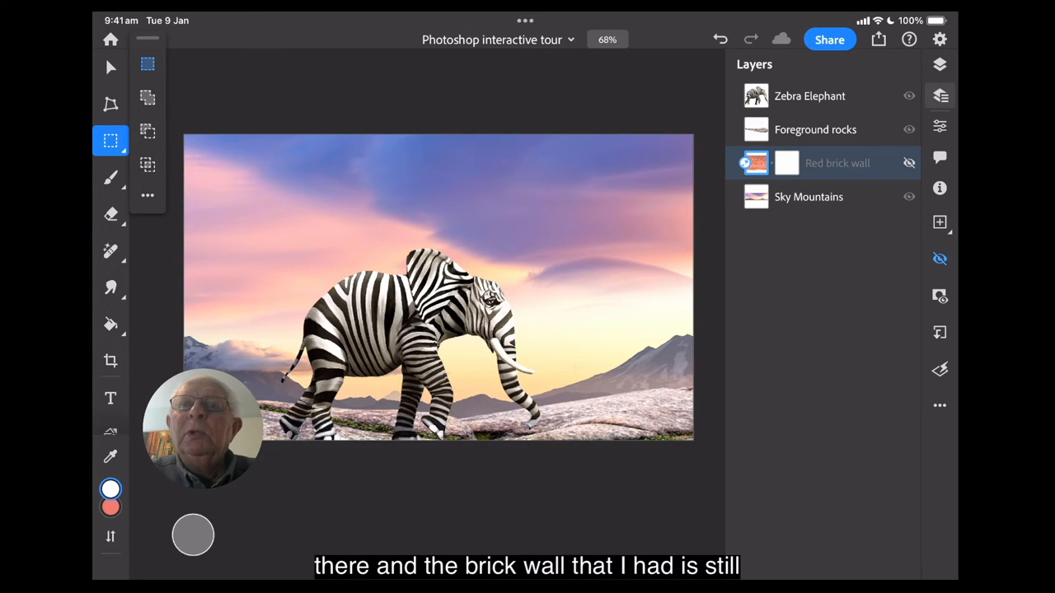
# Unhide the Red brick wall and select the canvas with the rectangular marquee
pyautogui.click(909, 162)
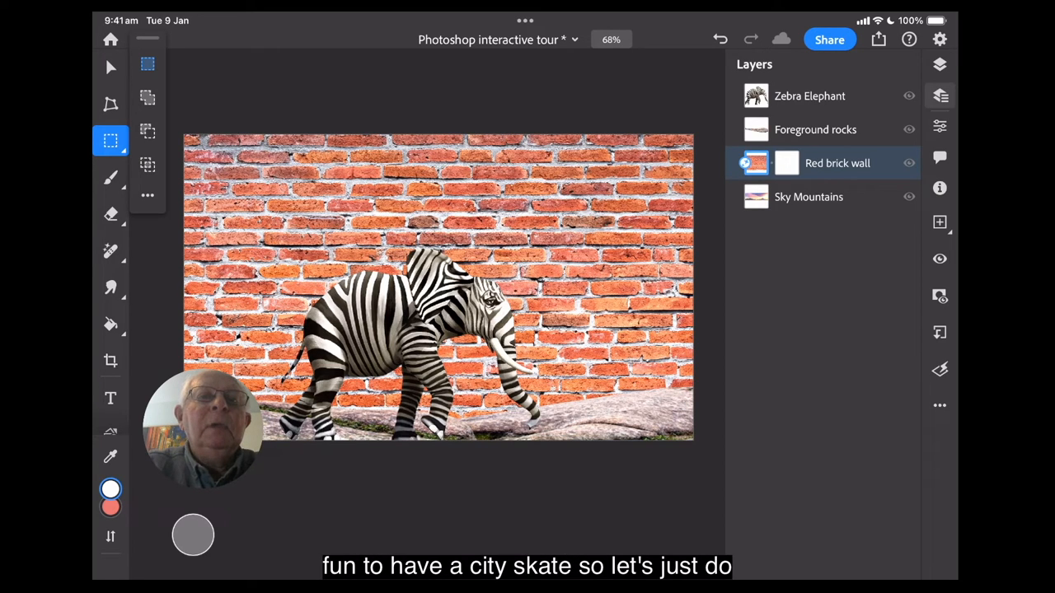
pyautogui.click(110, 141)
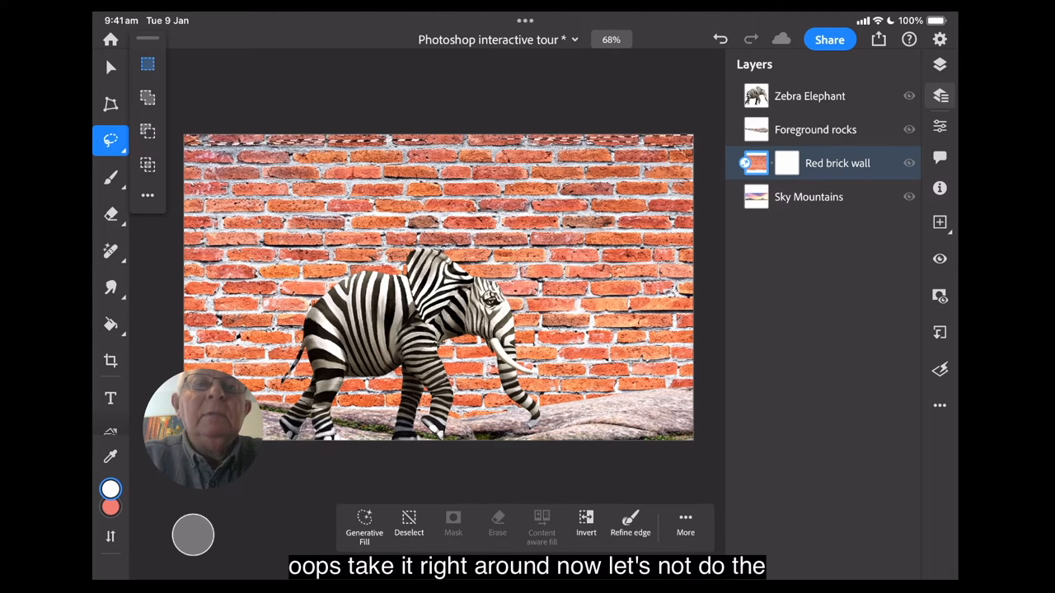
pyautogui.click(111, 140)
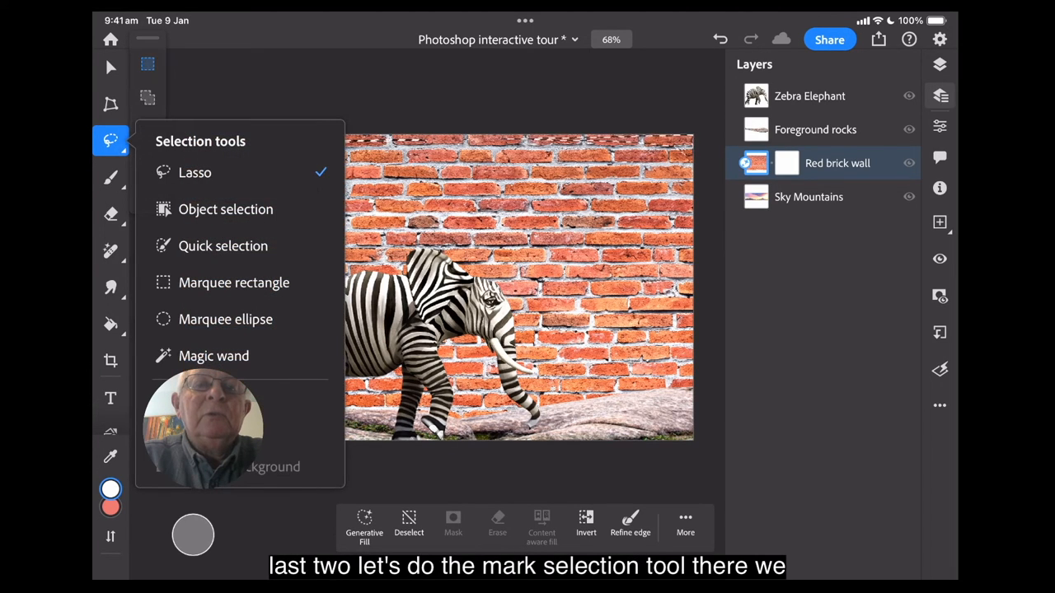
pyautogui.click(233, 281)
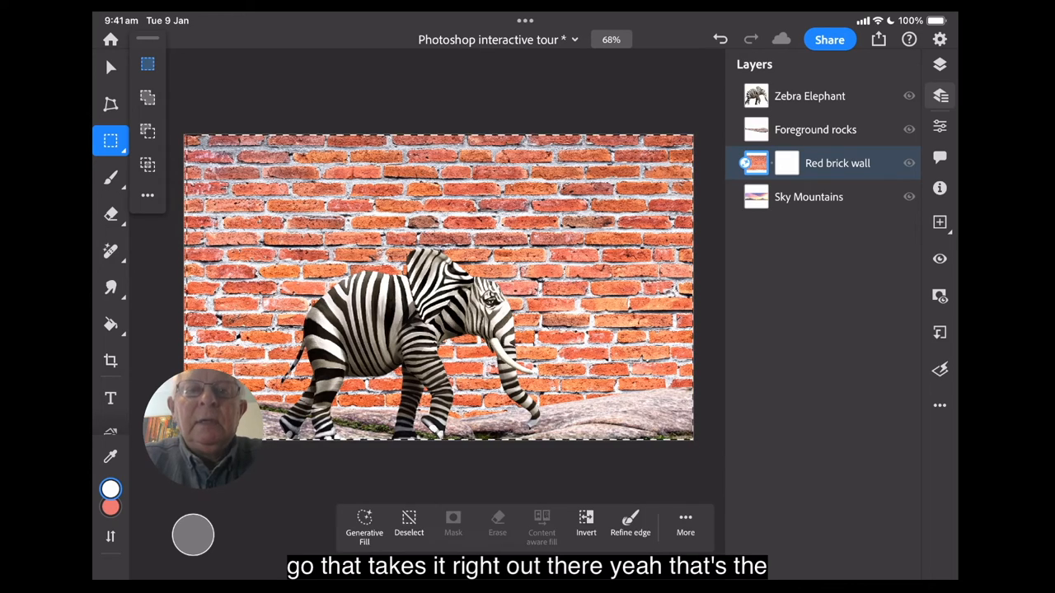
pyautogui.click(364, 523)
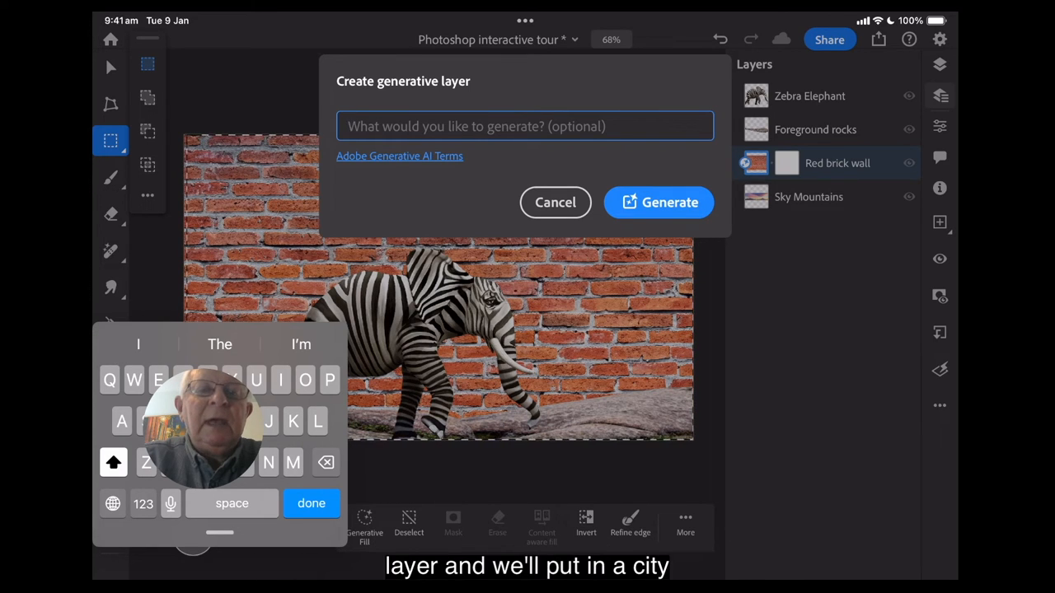
# Enter a 'cityscape Manhattan' prompt and generate the cityscape layer behind the elephant
pyautogui.write('c')
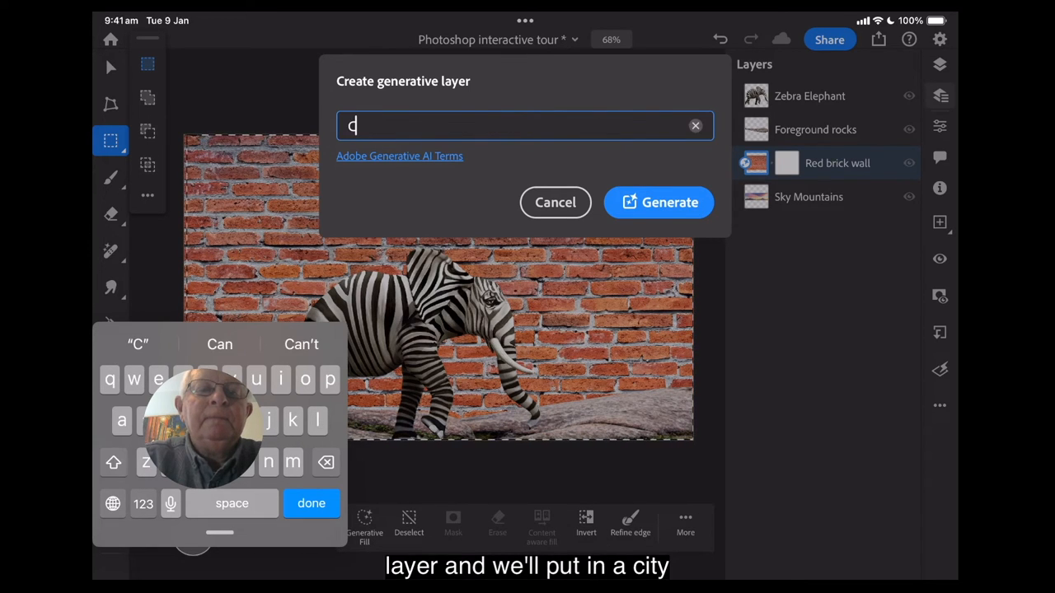
pyautogui.write('ity')
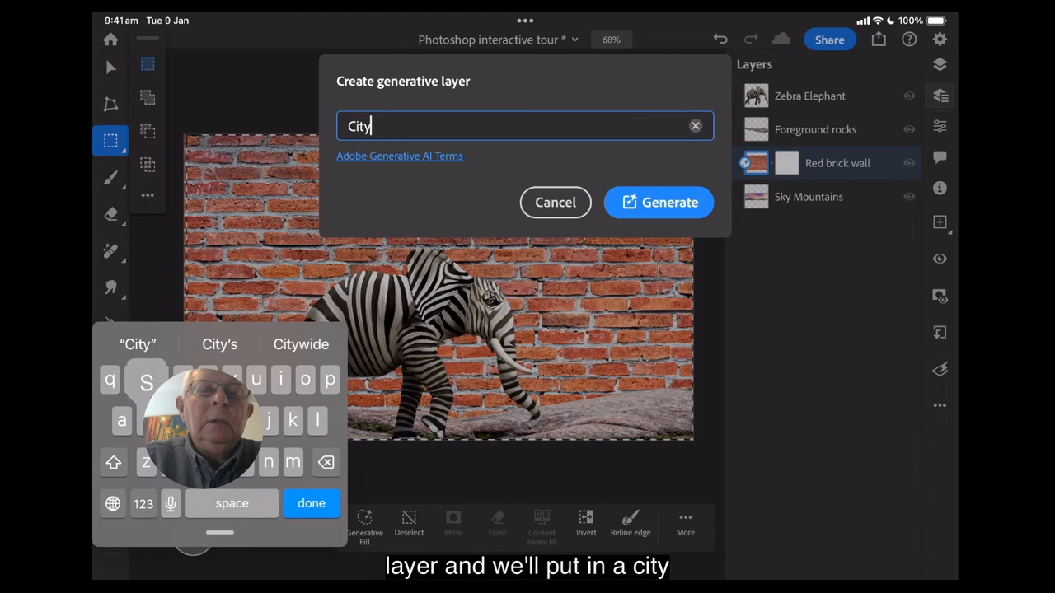
pyautogui.write('scape')
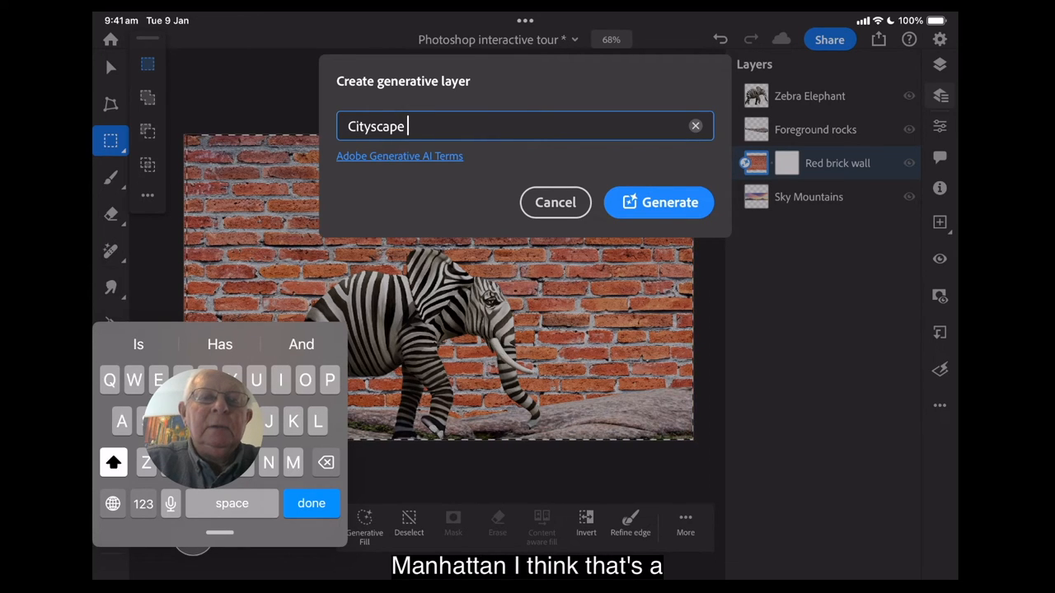
pyautogui.write('Man')
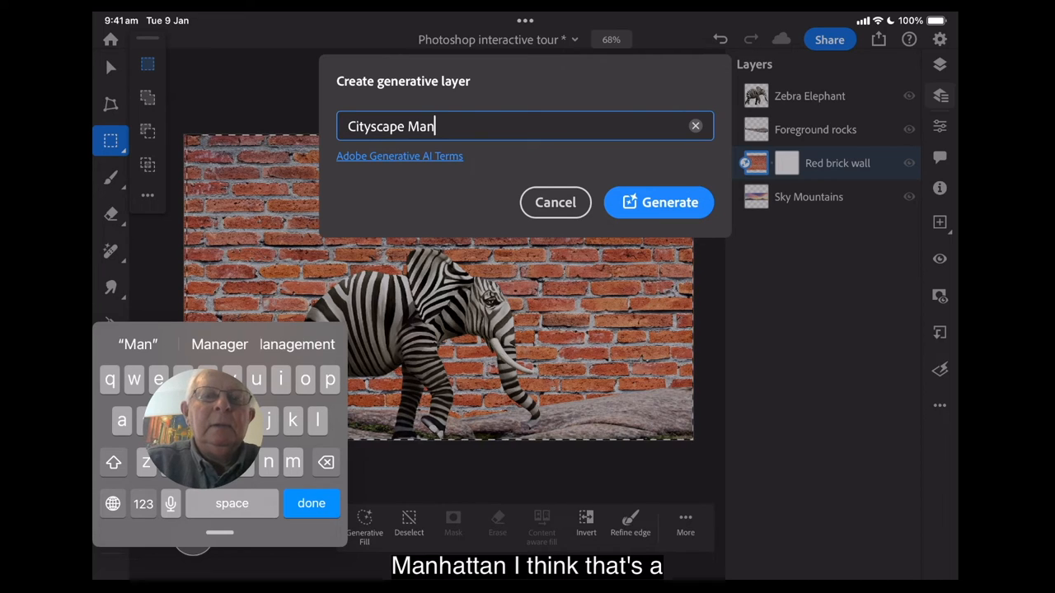
pyautogui.write('hatten')
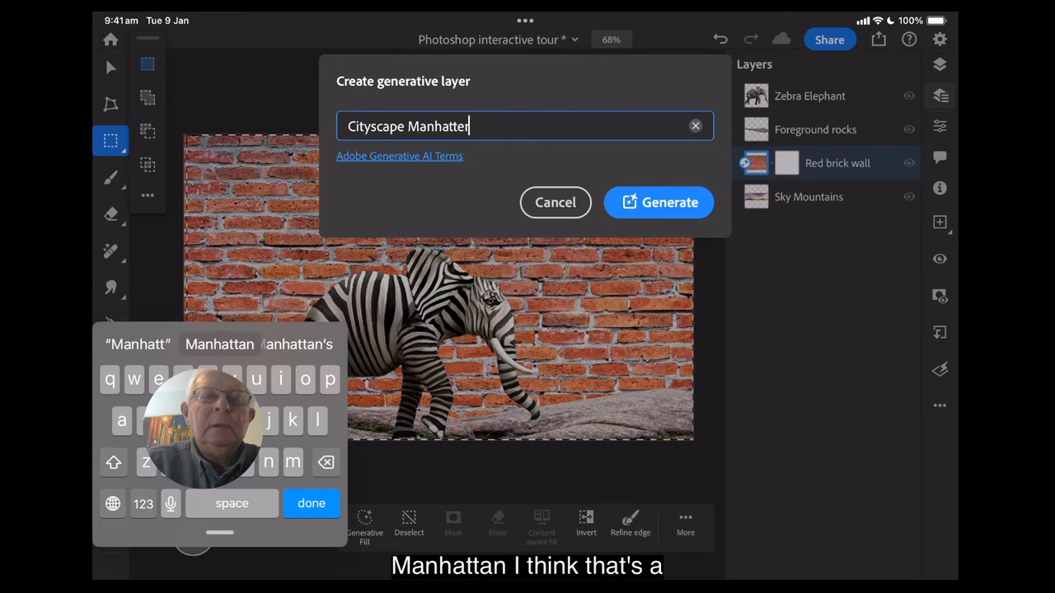
pyautogui.write('n')
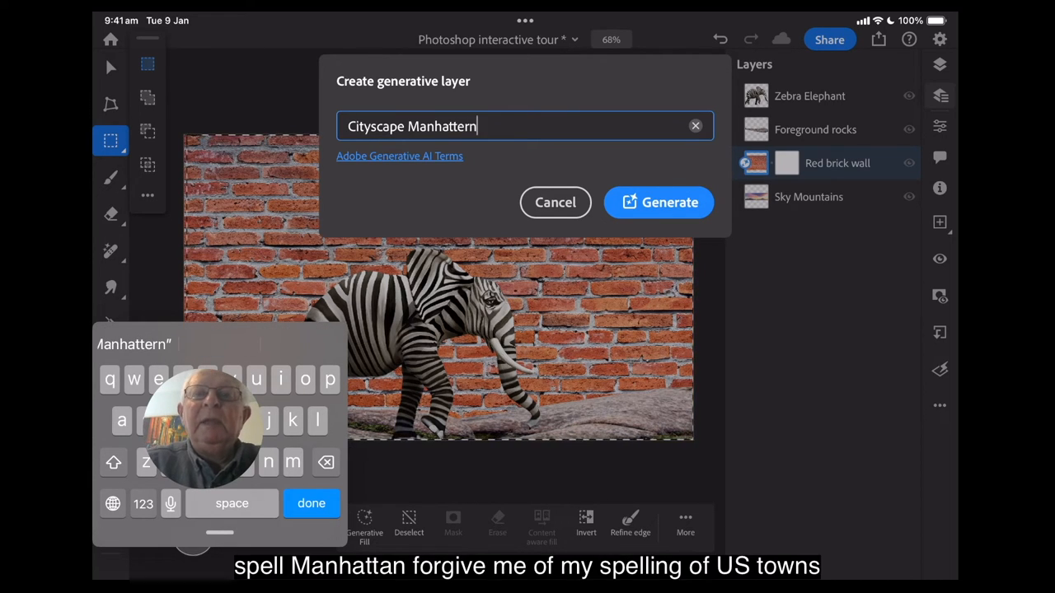
pyautogui.click(660, 201)
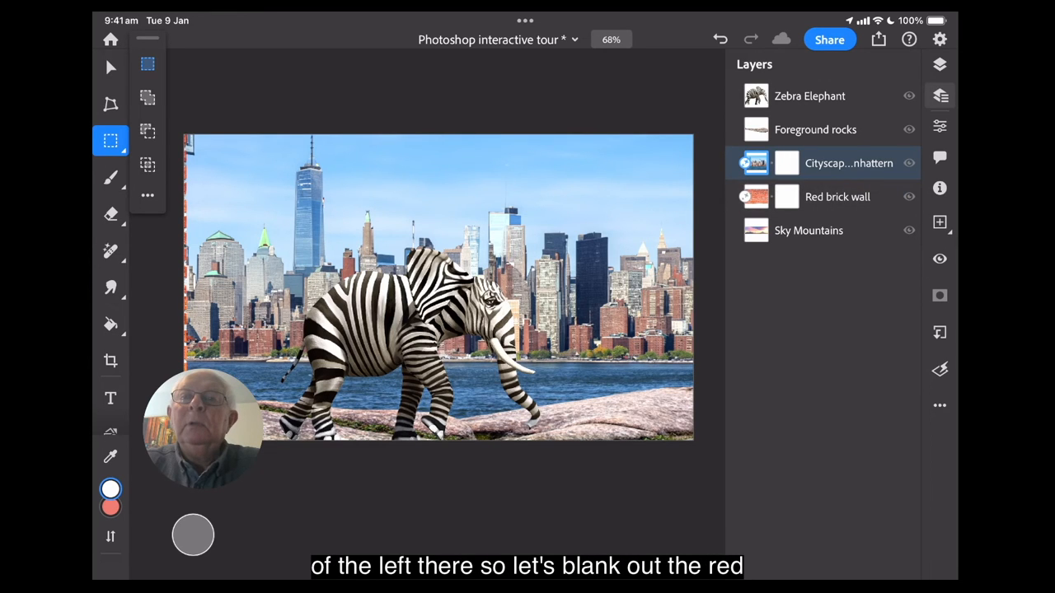
# Hide the Red brick wall and Cityscape layers to reveal the original sunset sky
pyautogui.click(909, 196)
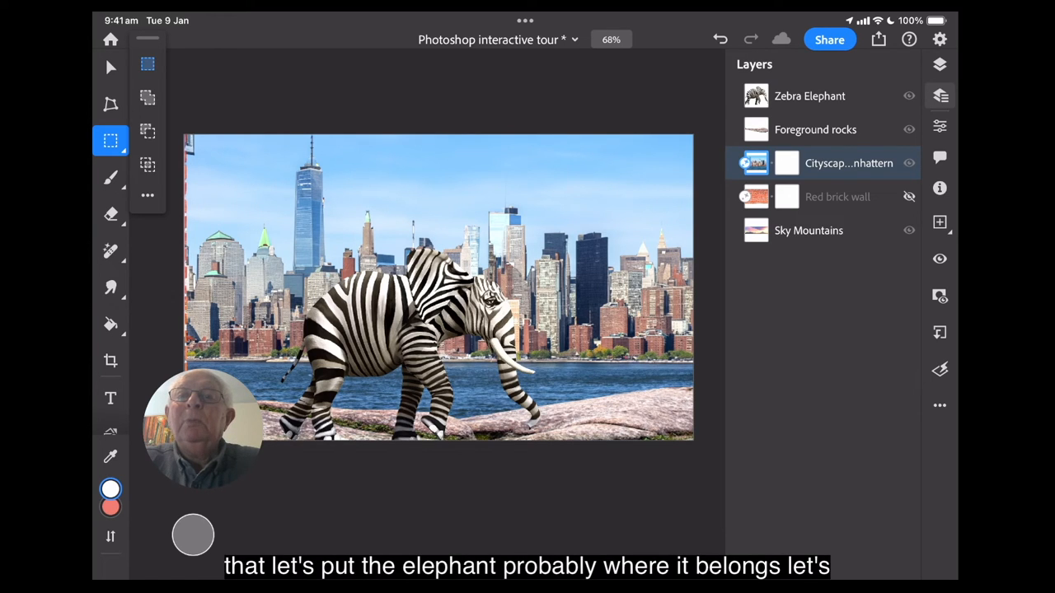
pyautogui.click(909, 163)
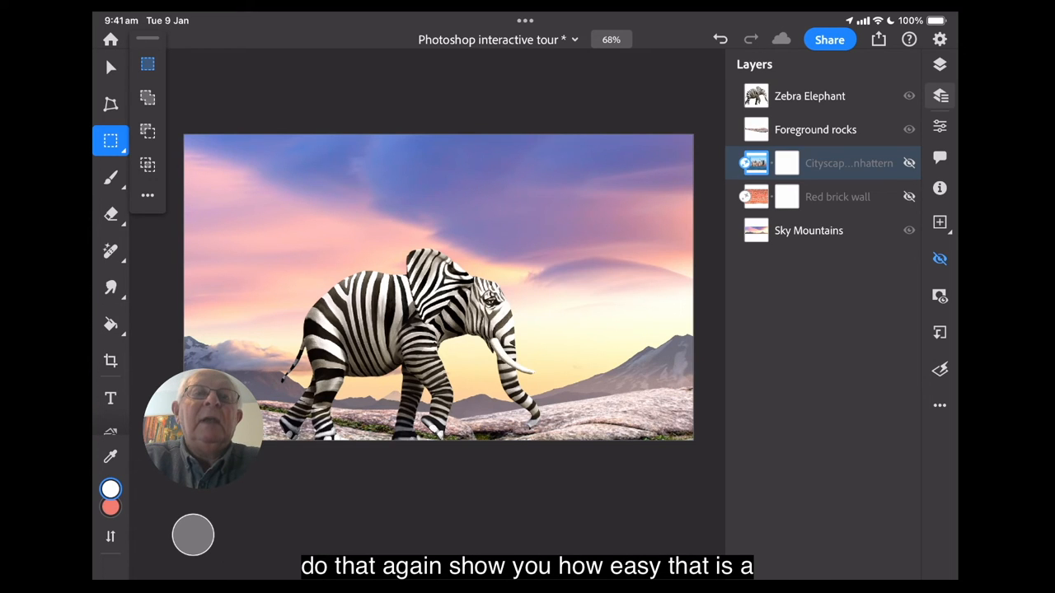
# Marquee-select the entire canvas and bring up the Generative Fill prompt
pyautogui.click(110, 140)
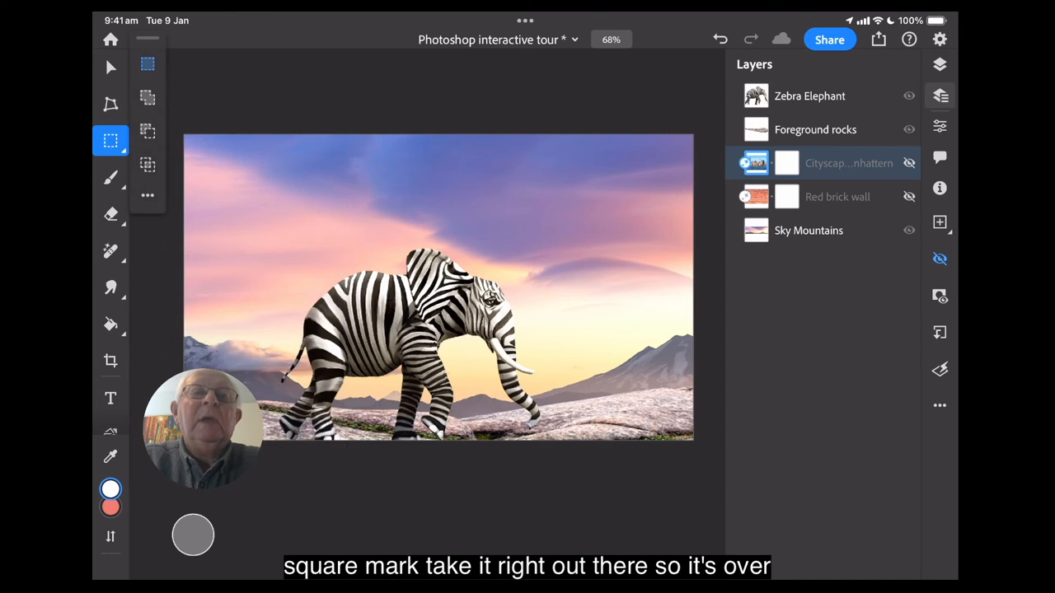
pyautogui.moveTo(185, 131); pyautogui.dragTo(523, 342)
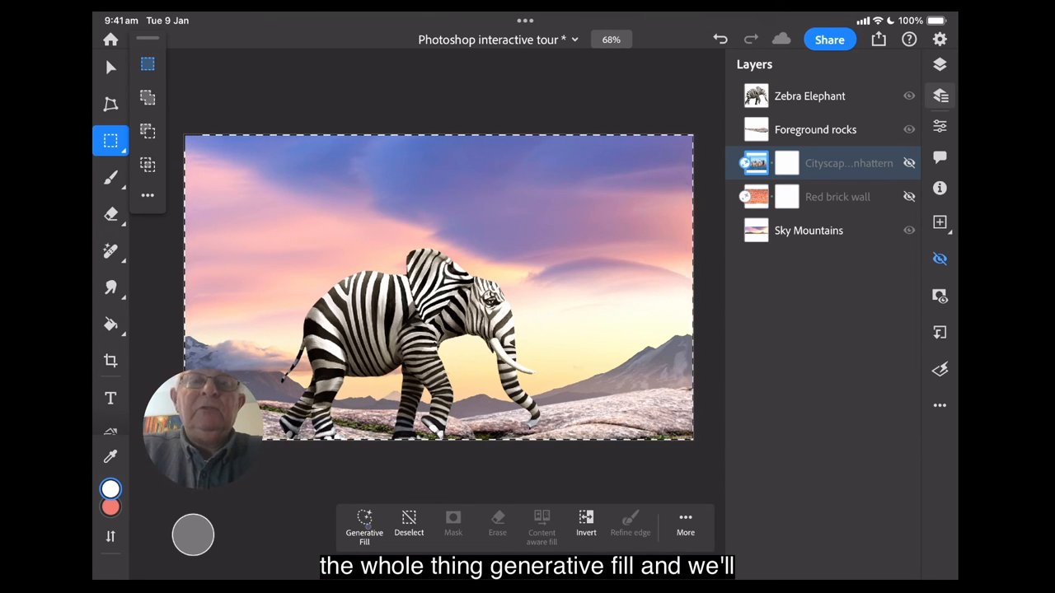
pyautogui.click(364, 527)
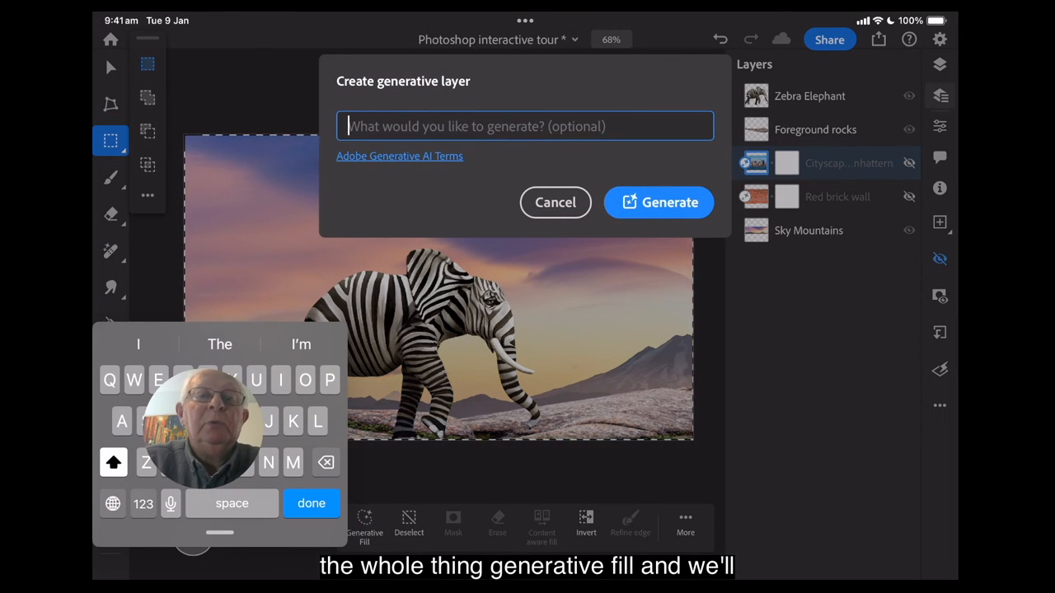
# Generate a 'Thick jungle with birds' layer over the full canvas
pyautogui.write('Thi')
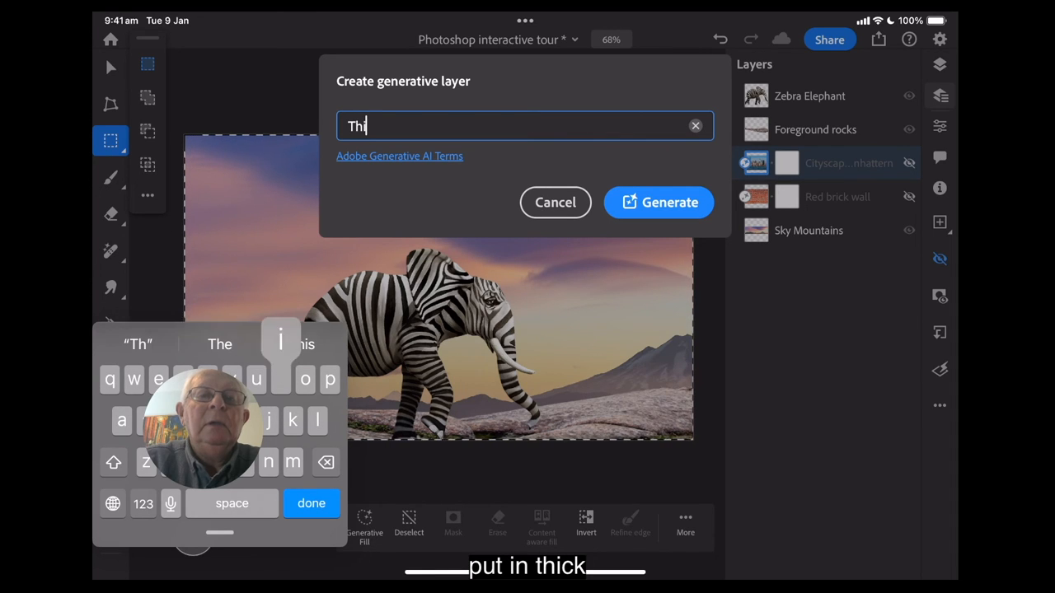
pyautogui.write('ck')
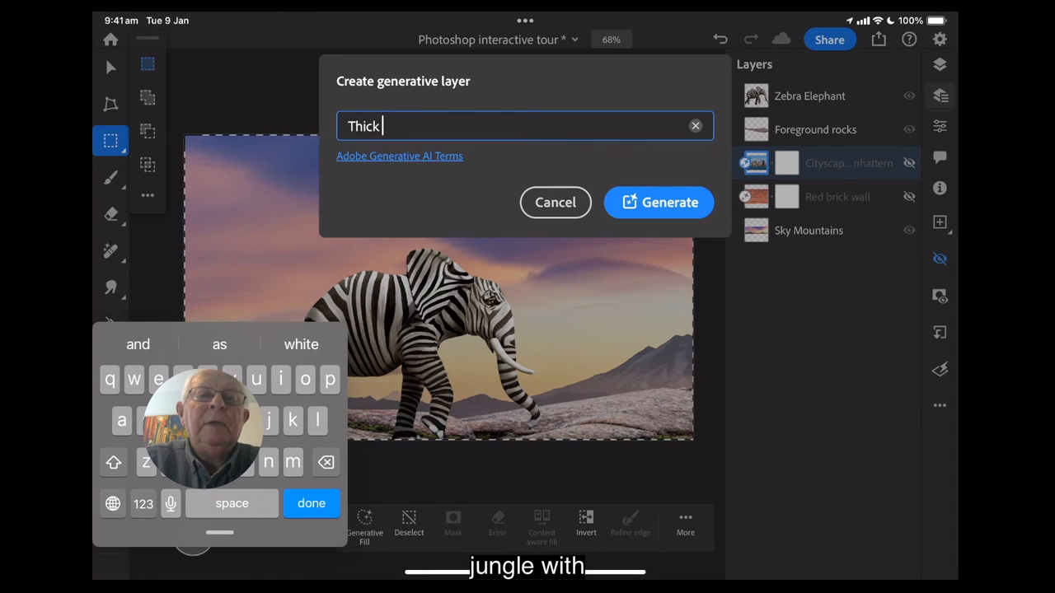
pyautogui.write('jungle')
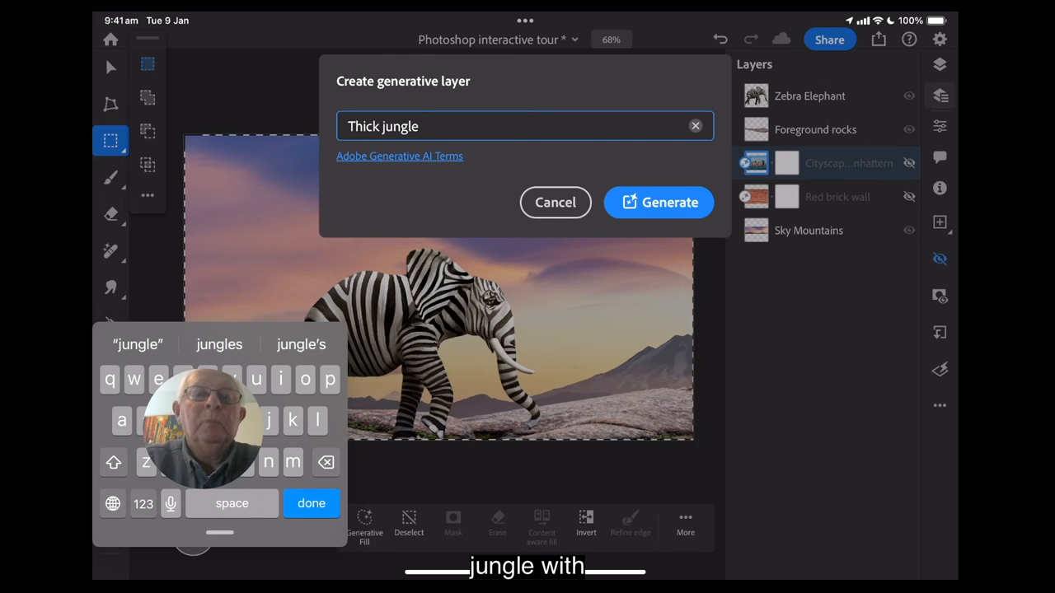
pyautogui.write('with bi')
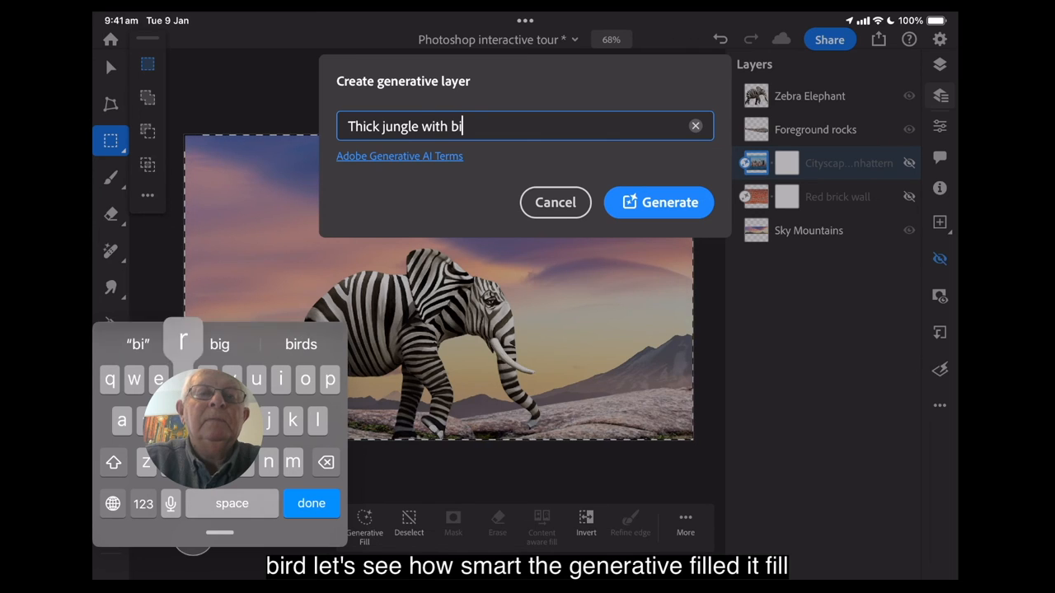
pyautogui.write('rds')
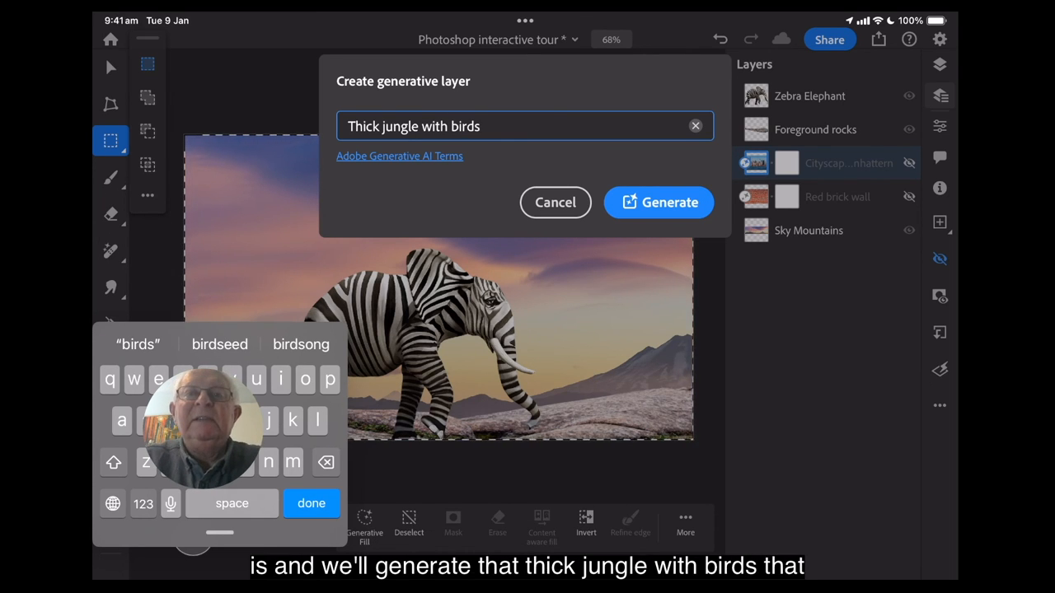
pyautogui.click(659, 202)
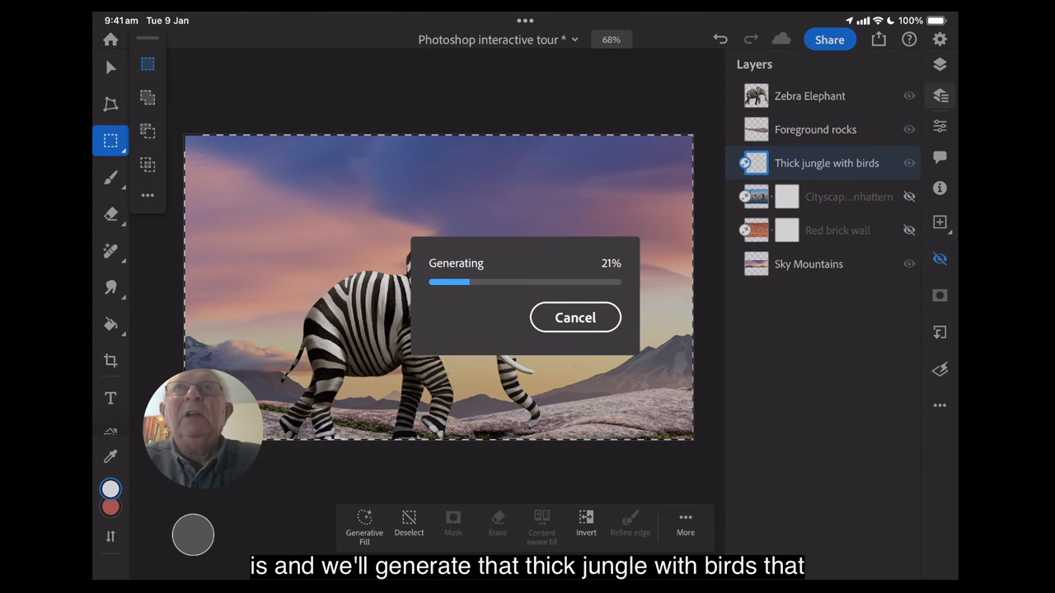